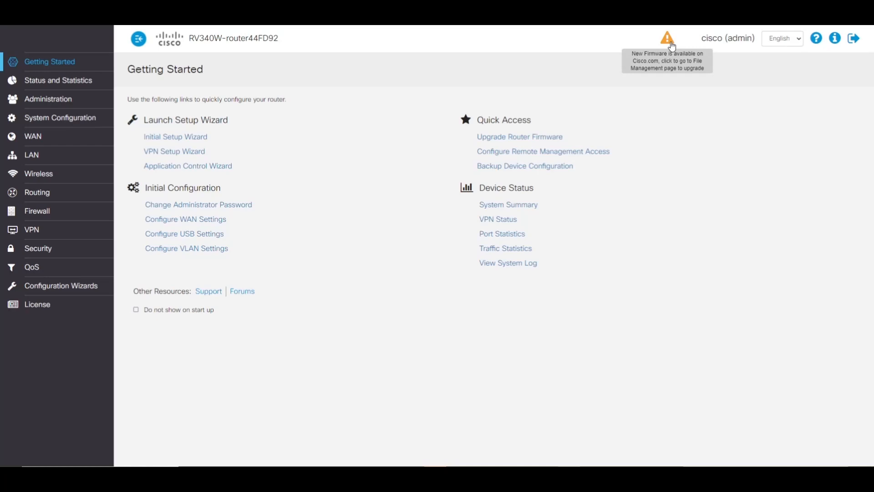
mouse_move(240, 101)
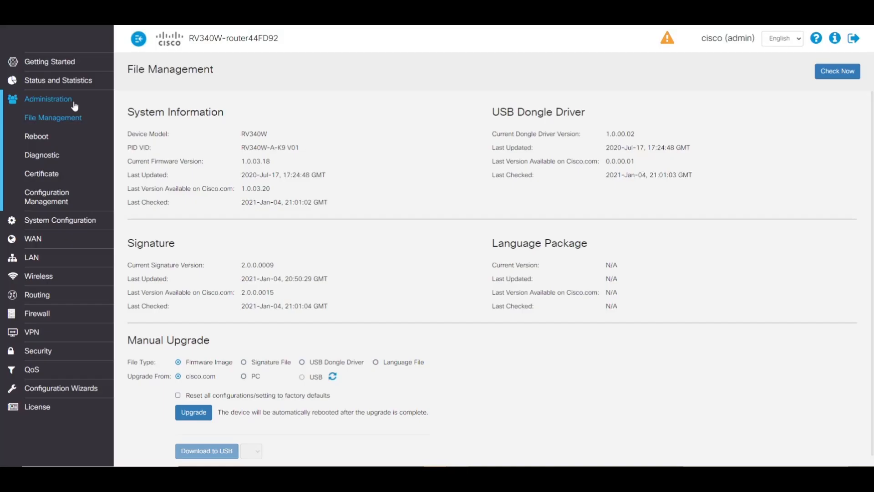
- Open the Configuration Management page from the Administration sidebar
left_click(46, 196)
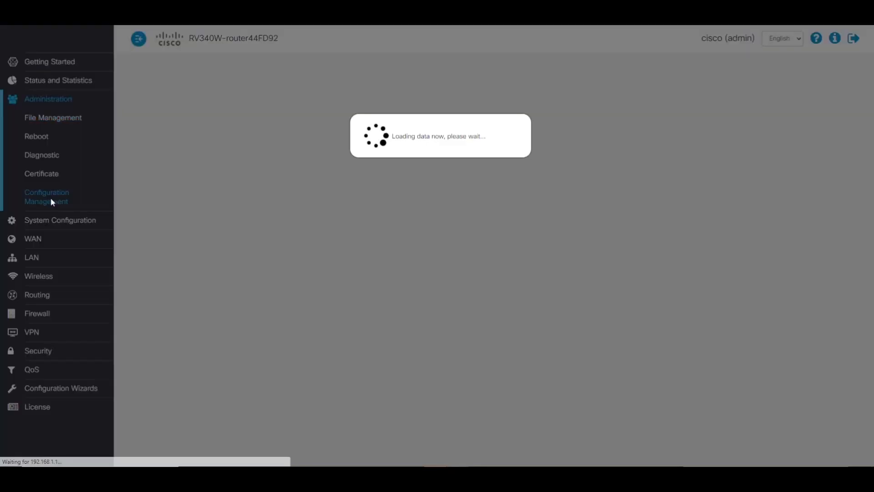
- Copy the Running Configuration to destination Download to PC and apply
left_click(46, 197)
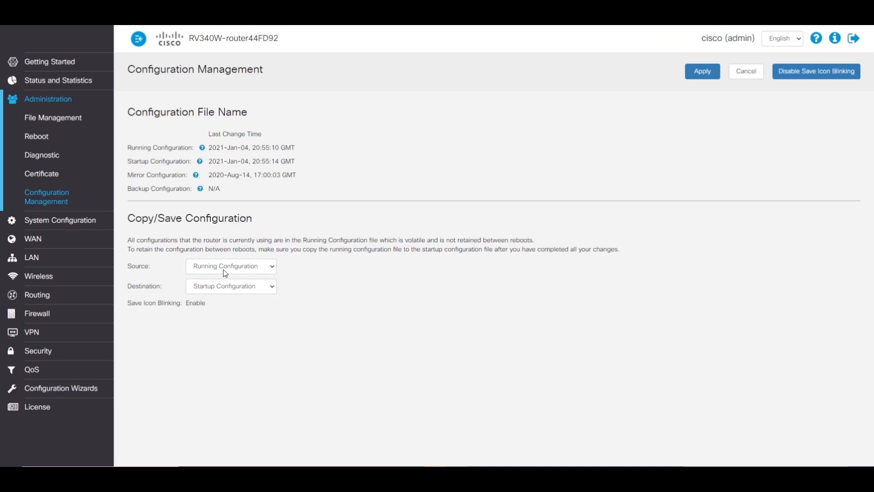
mouse_move(235, 271)
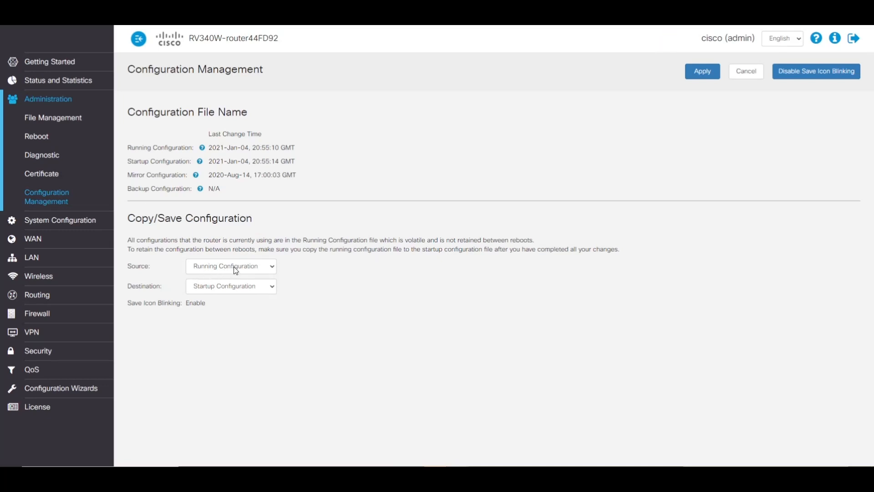
left_click(231, 286)
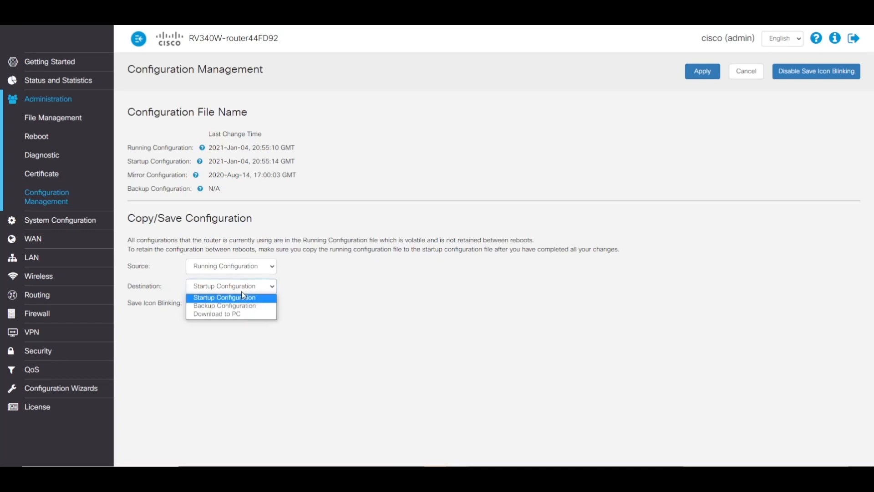
left_click(216, 313)
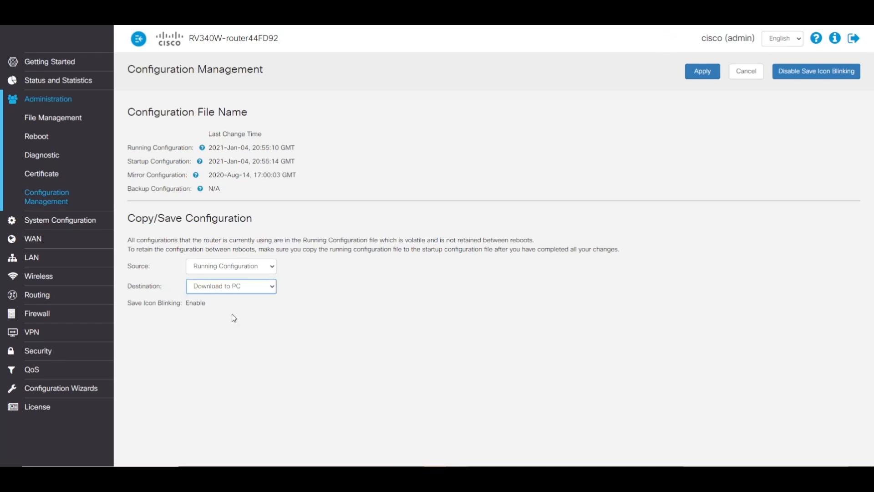
mouse_move(614, 151)
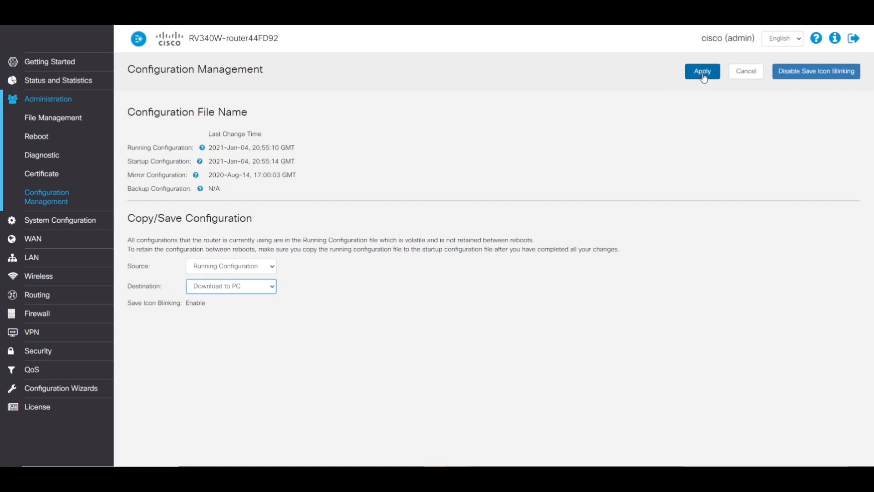
left_click(702, 72)
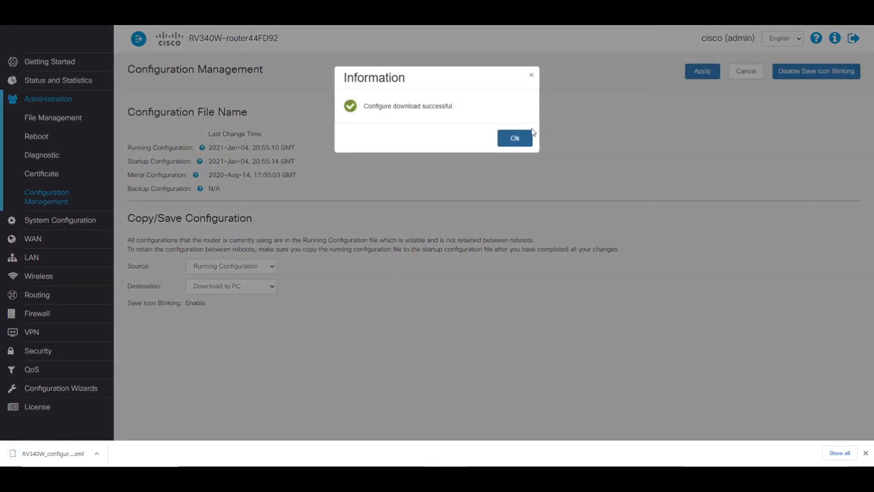
mouse_move(421, 123)
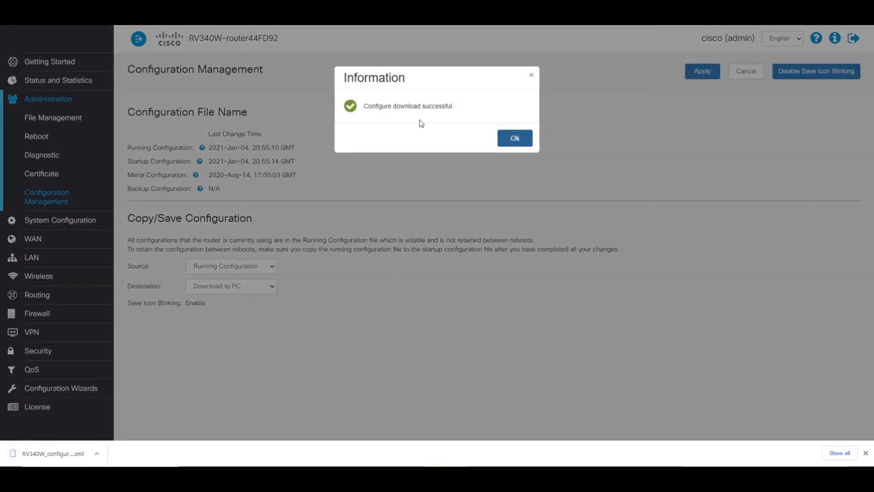
- Dismiss the download success notice and go to File Management
left_click(514, 137)
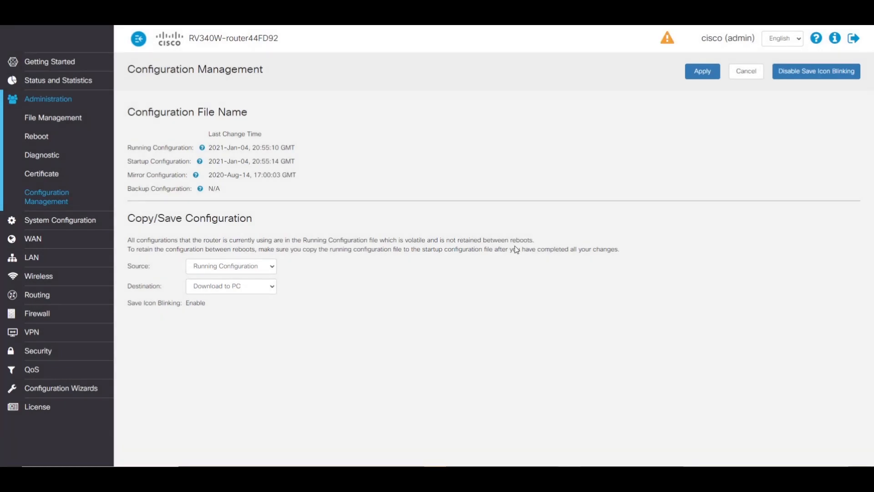
mouse_move(153, 153)
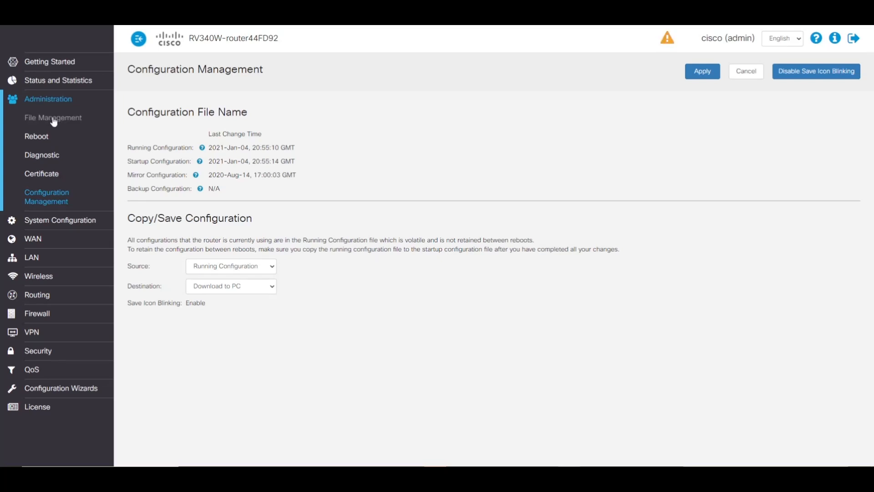
left_click(53, 118)
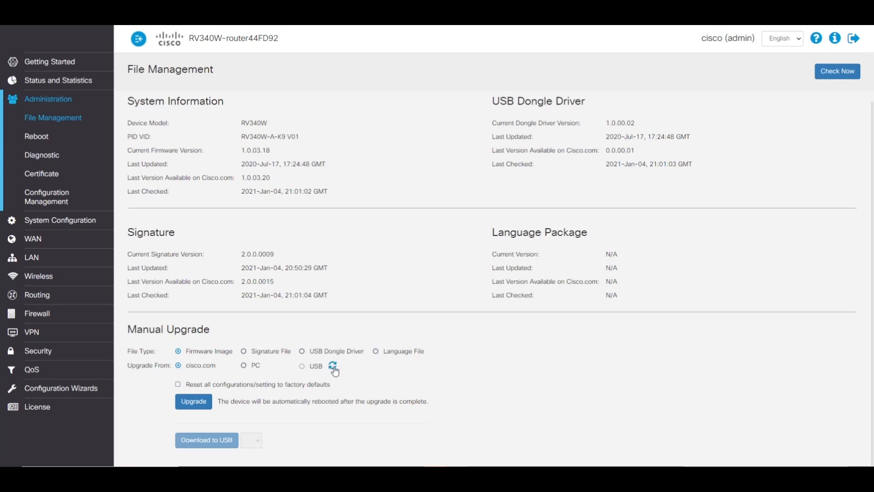
mouse_move(333, 368)
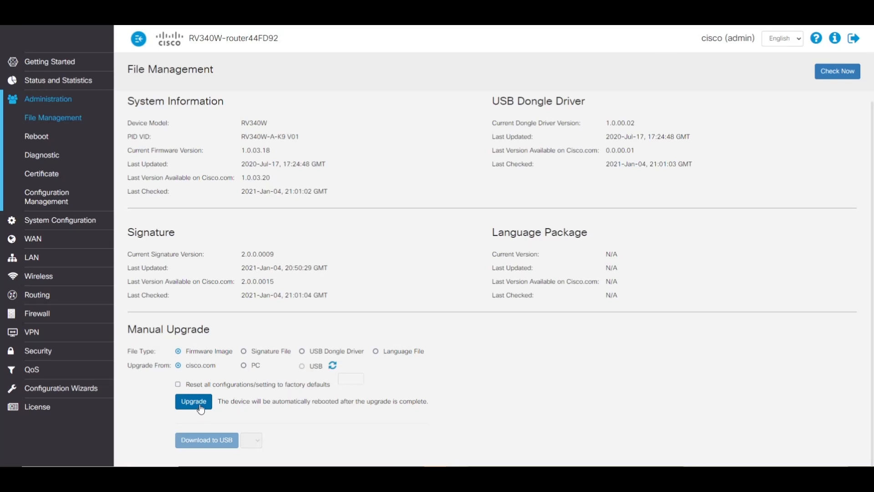
- Run the manual firmware upgrade from cisco.com to 1.0.03.20 and confirm
left_click(193, 401)
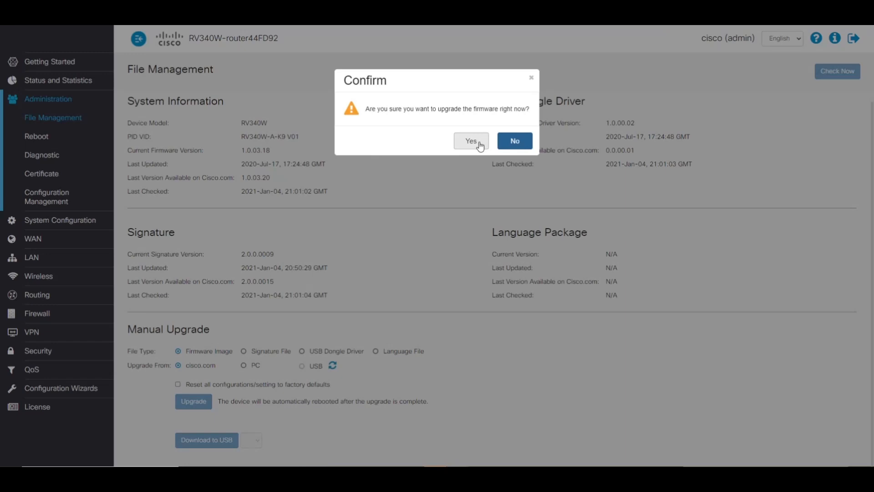
left_click(471, 140)
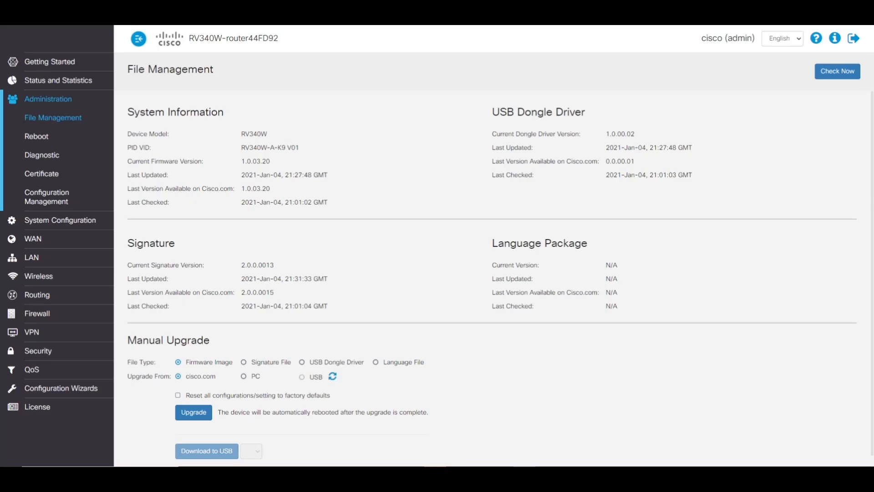
mouse_move(458, 238)
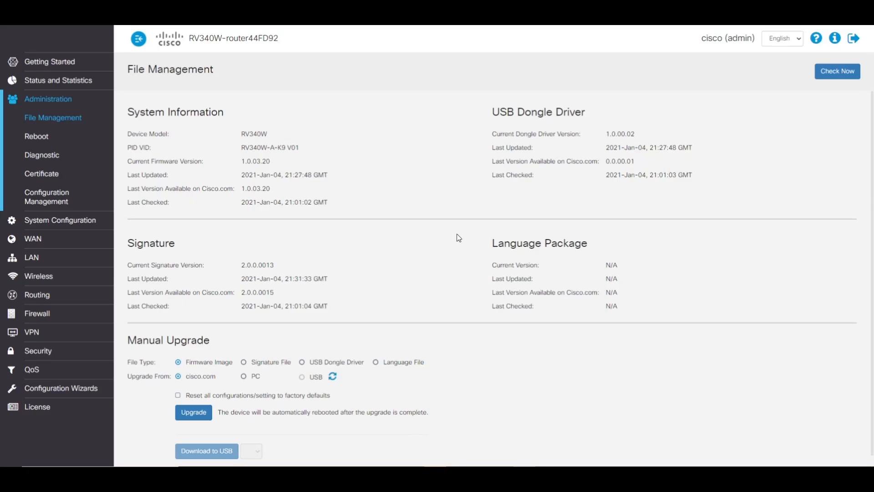